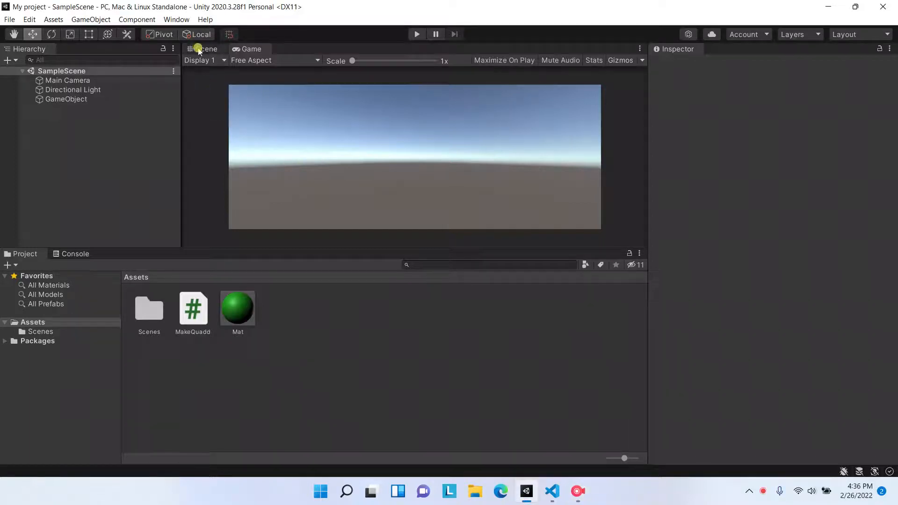
- Show the Scene view of the Unity project before launching Visual Studio Code
click(205, 48)
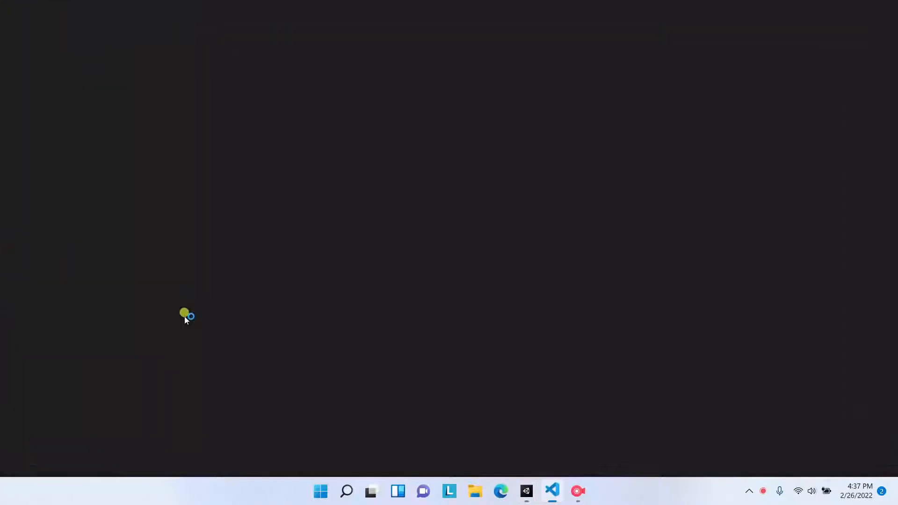
- Focus MakeQuadd.cs to review its vertex, triangle and UpdateShape mesh code
click(551, 491)
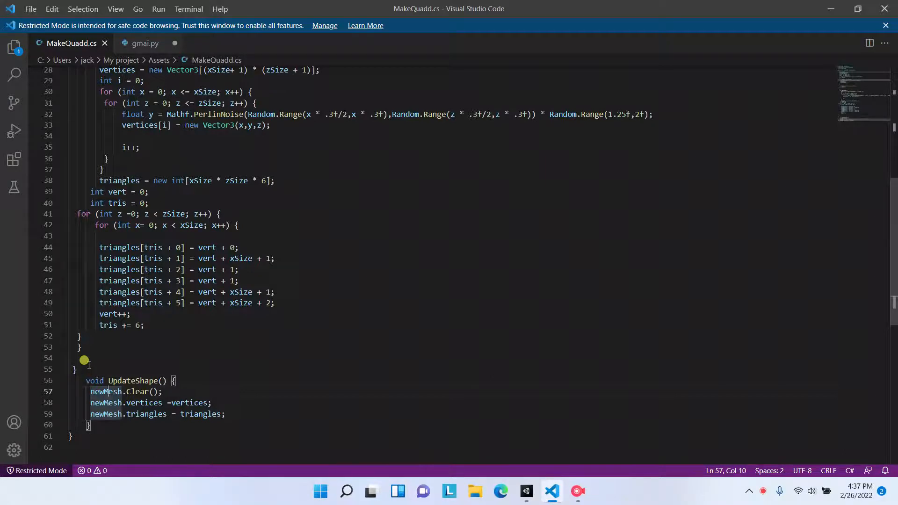
mouse_move(172, 359)
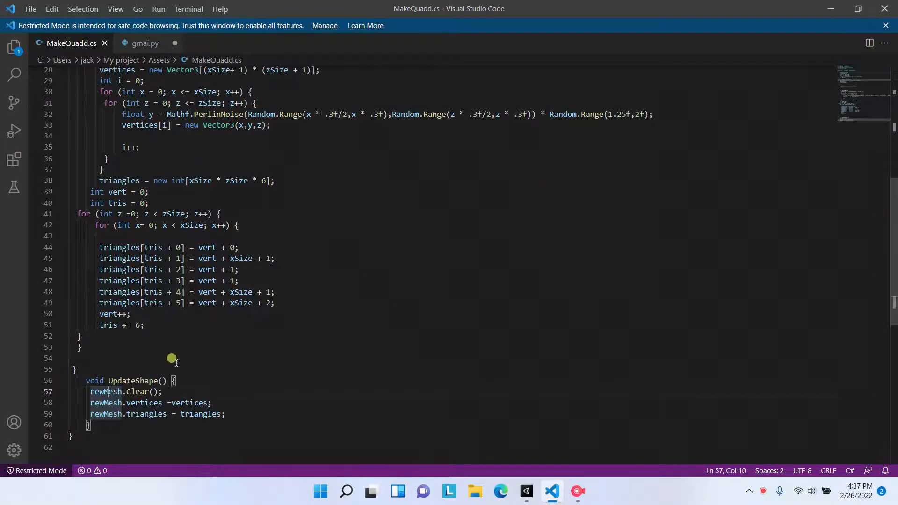
- Enter Play mode to generate the green bumpy terrain mesh, then stop playing
click(525, 491)
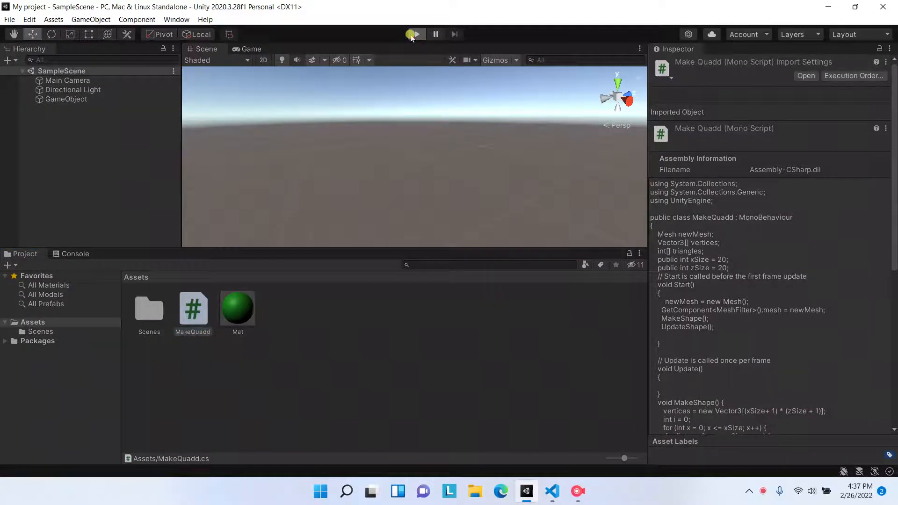
click(417, 34)
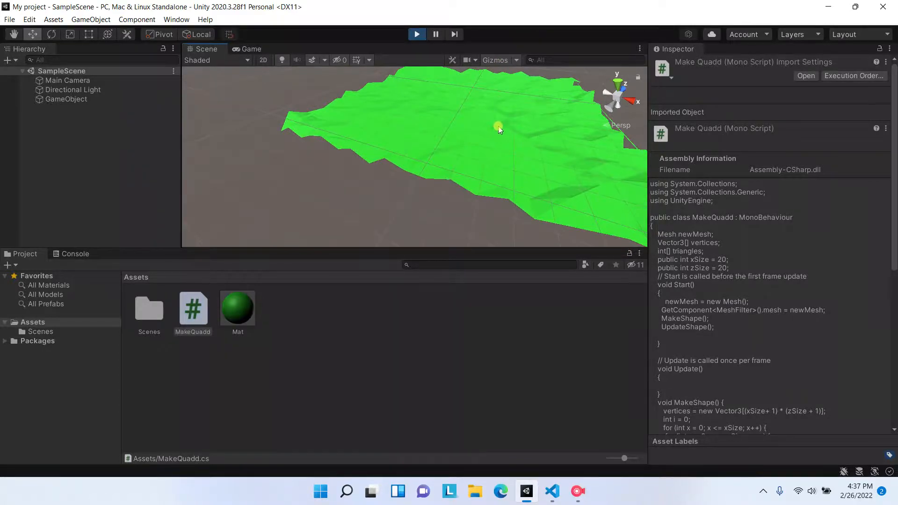
click(417, 34)
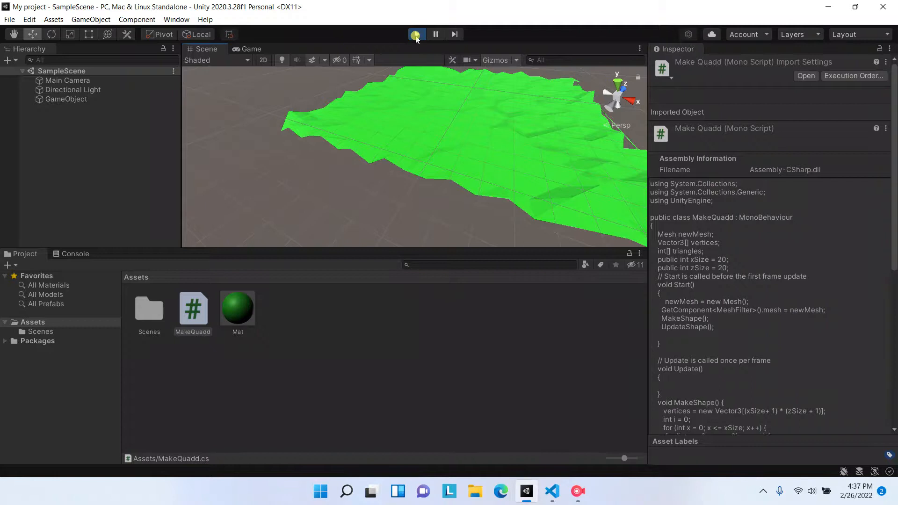